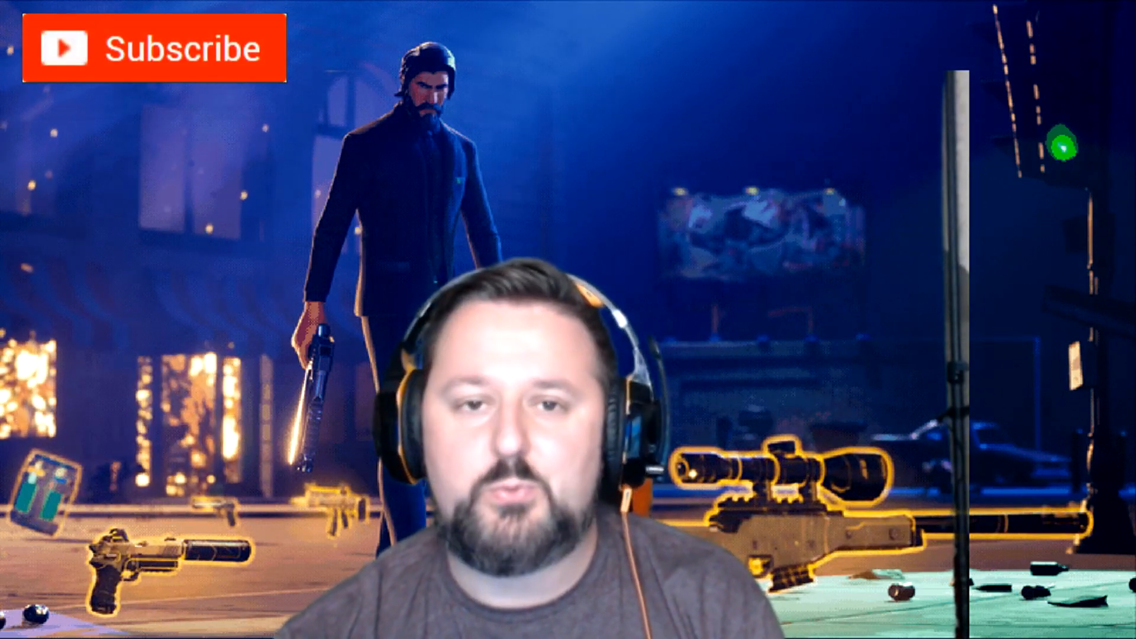
Step: Open File Explorer from the Start button's quick links and show the Windows (C:) drive
click(153, 48)
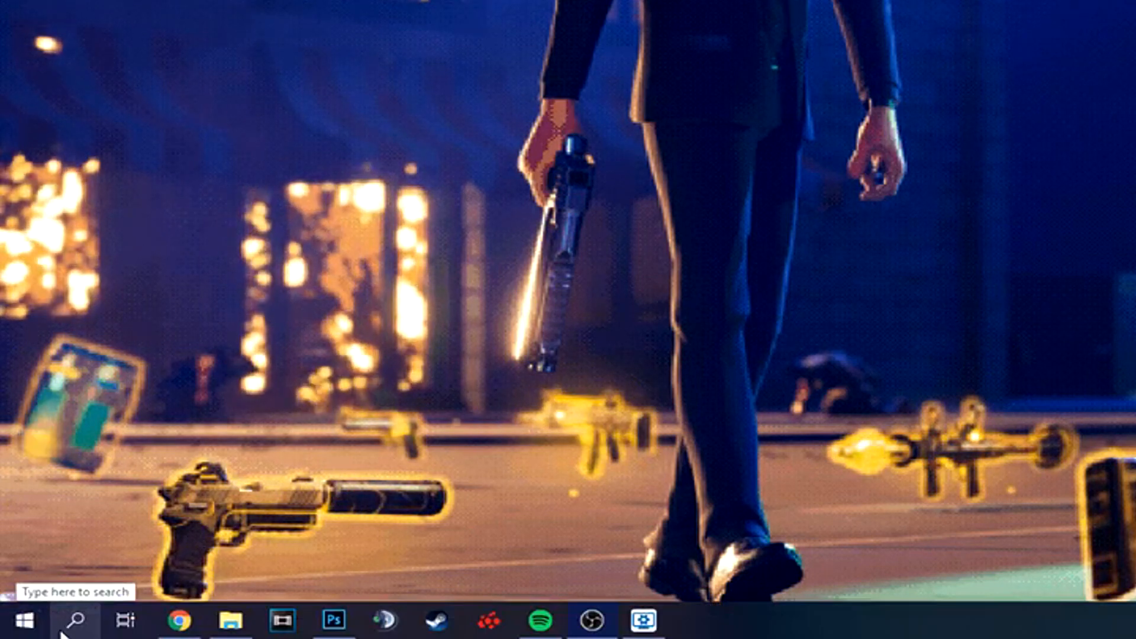
right_click(14, 621)
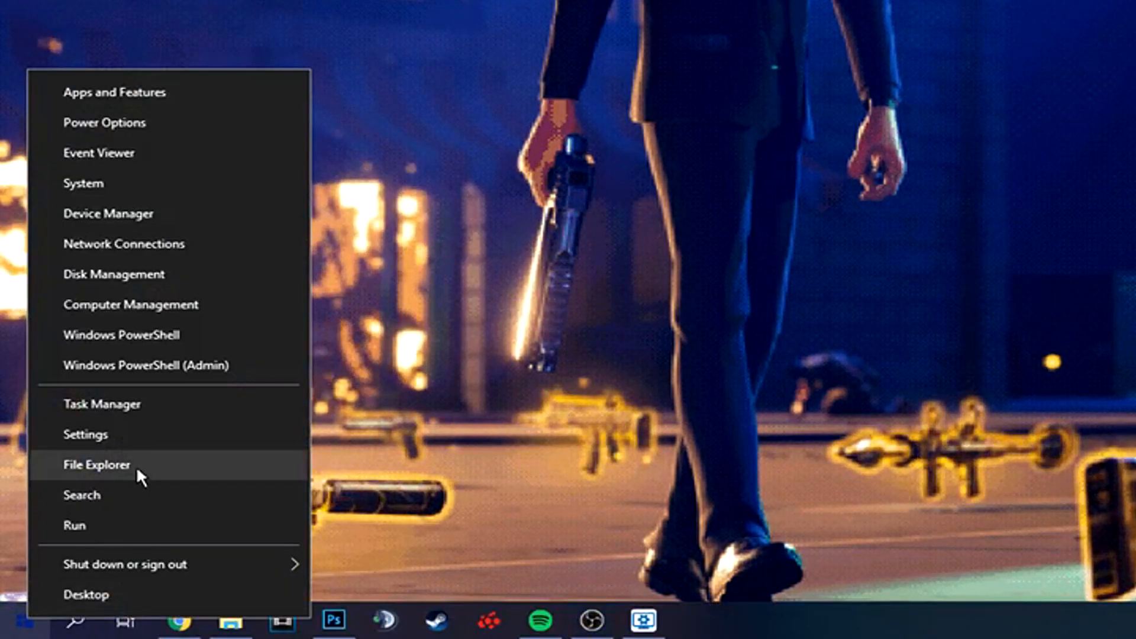
click(96, 464)
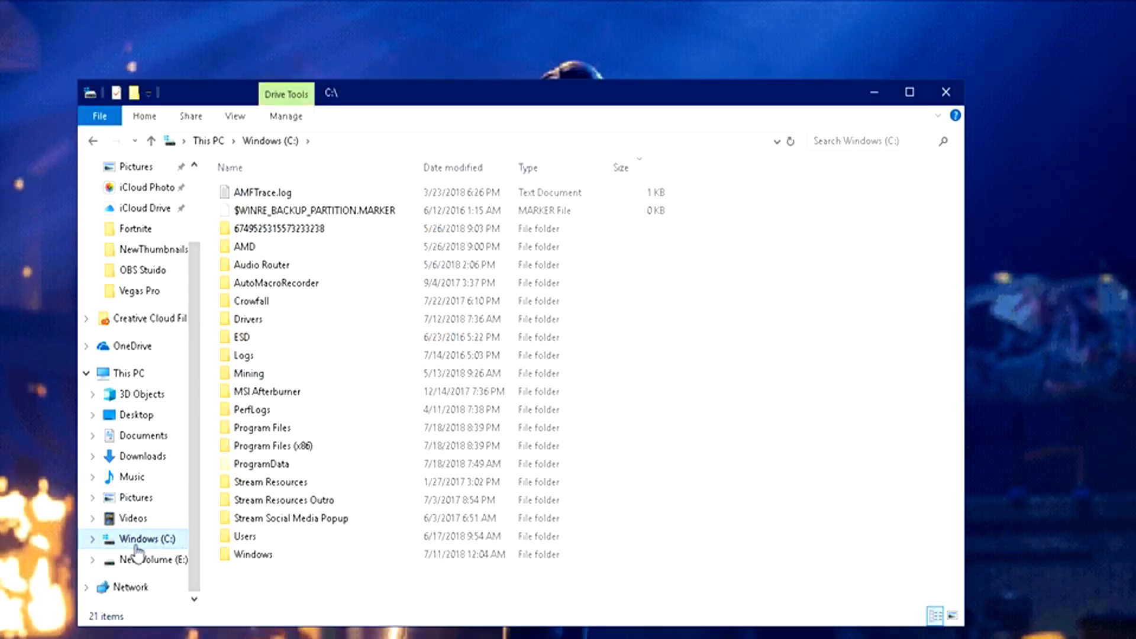
mouse_move(249, 498)
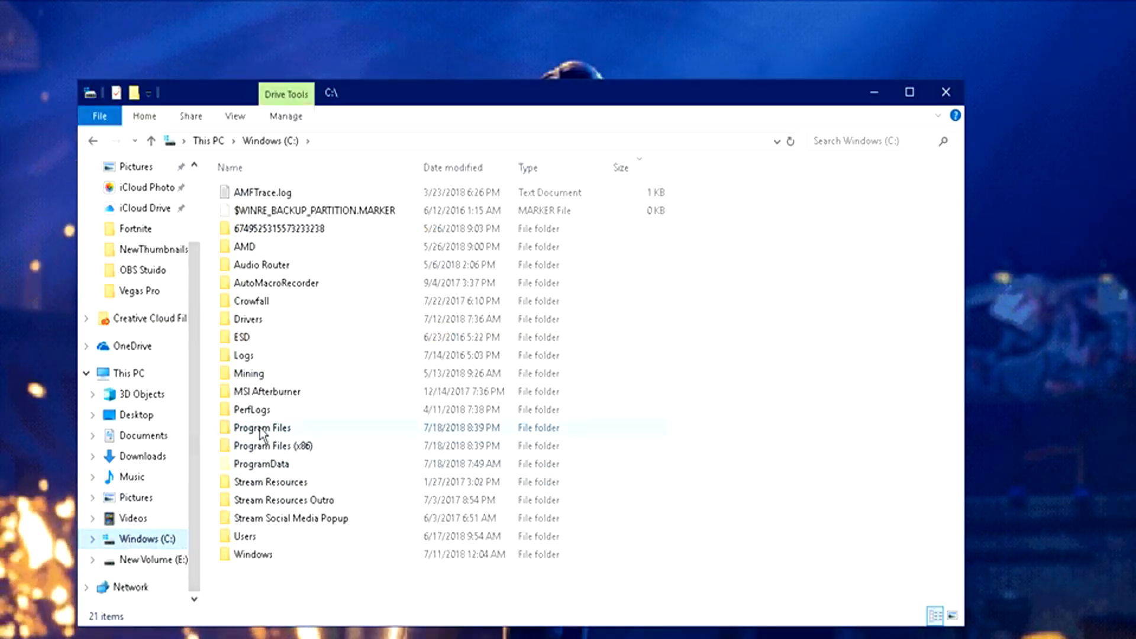
Step: Browse into Program Files > Epic Games > Fortnite > FortniteGame
double_click(262, 427)
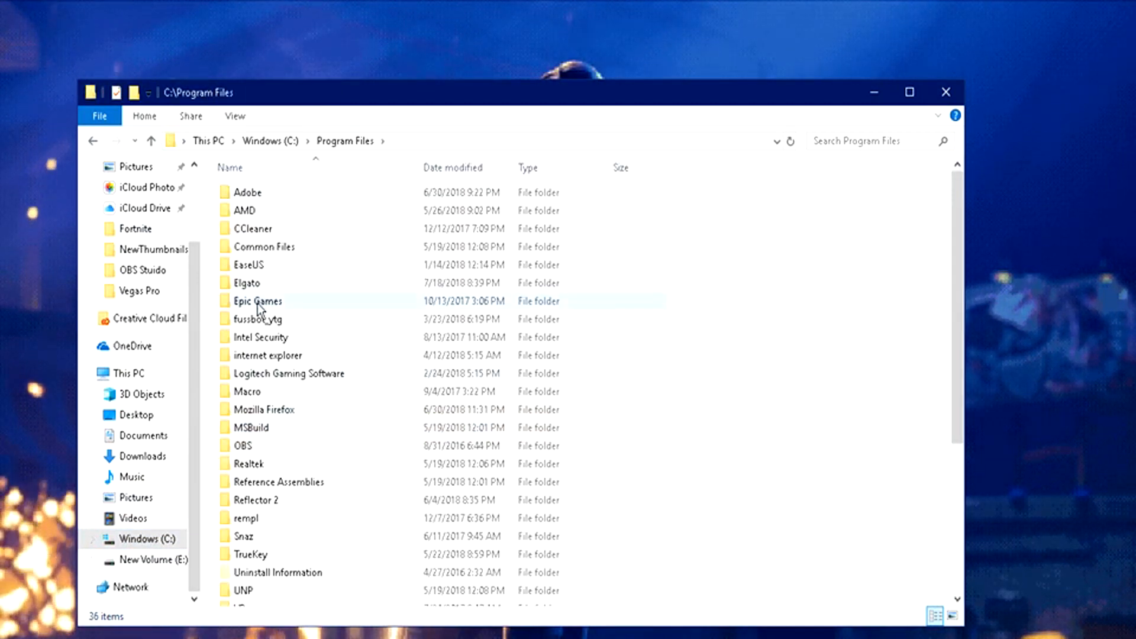
double_click(257, 301)
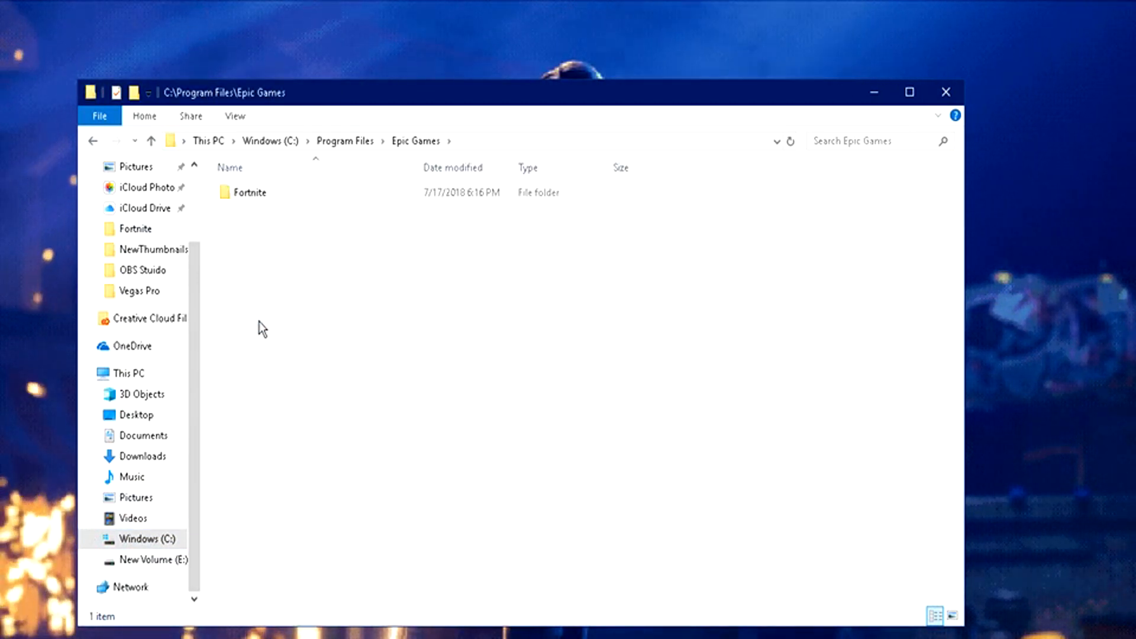
mouse_move(250, 191)
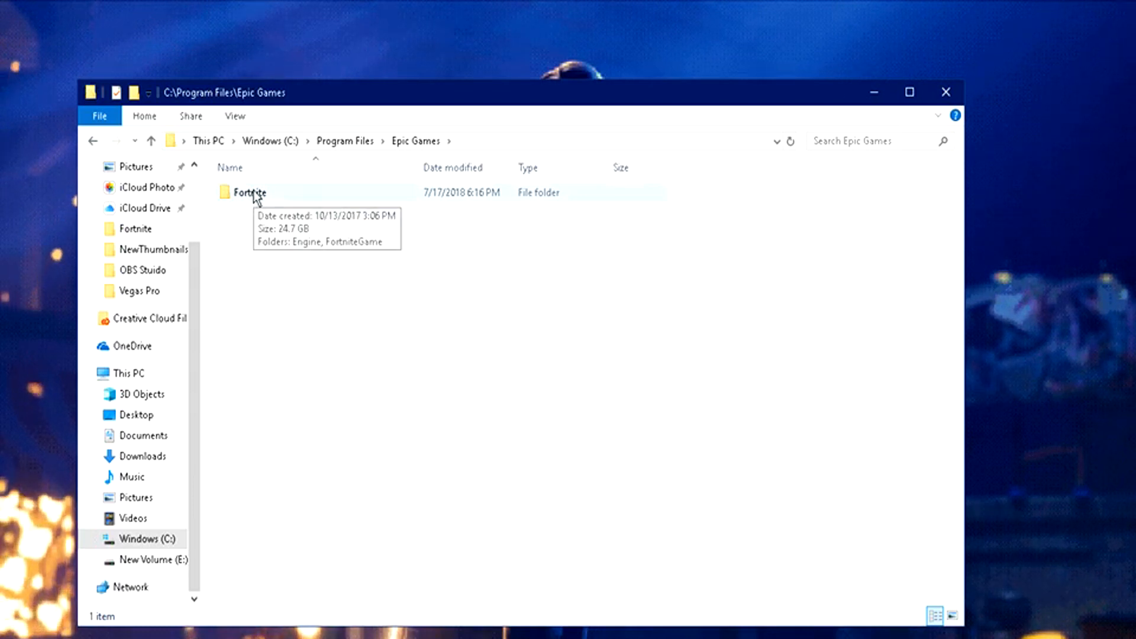
double_click(250, 192)
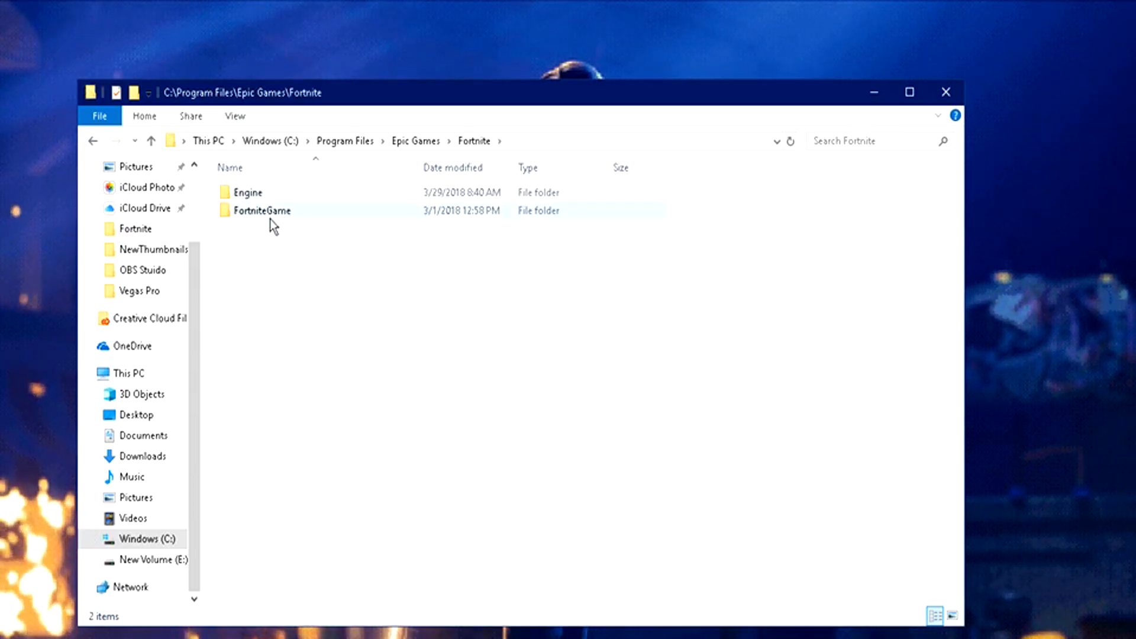
double_click(262, 211)
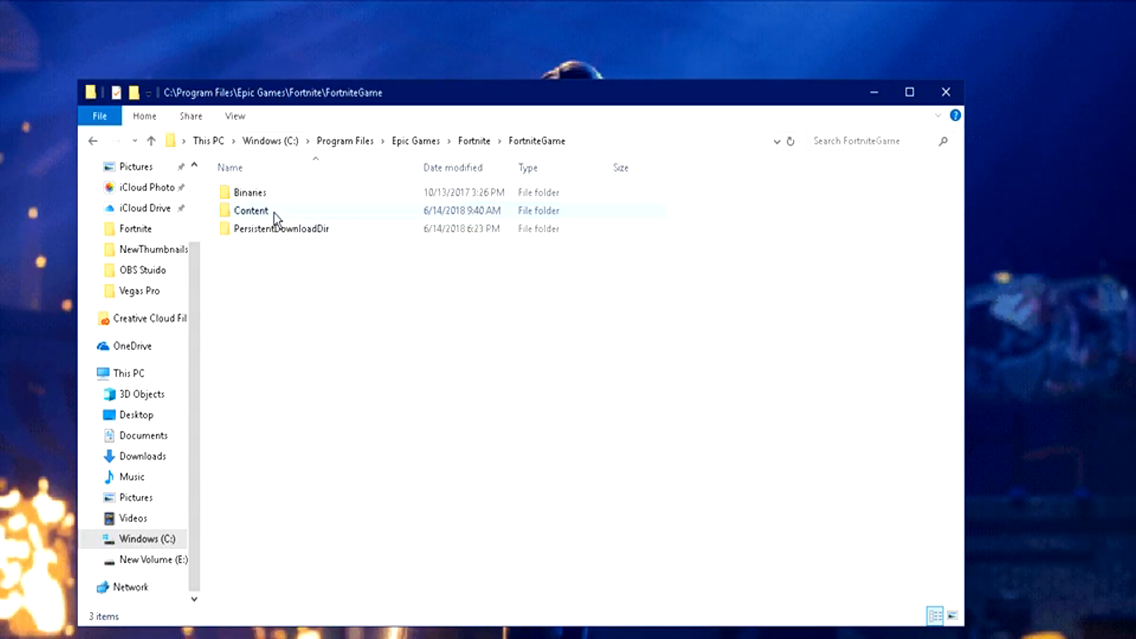
mouse_move(264, 195)
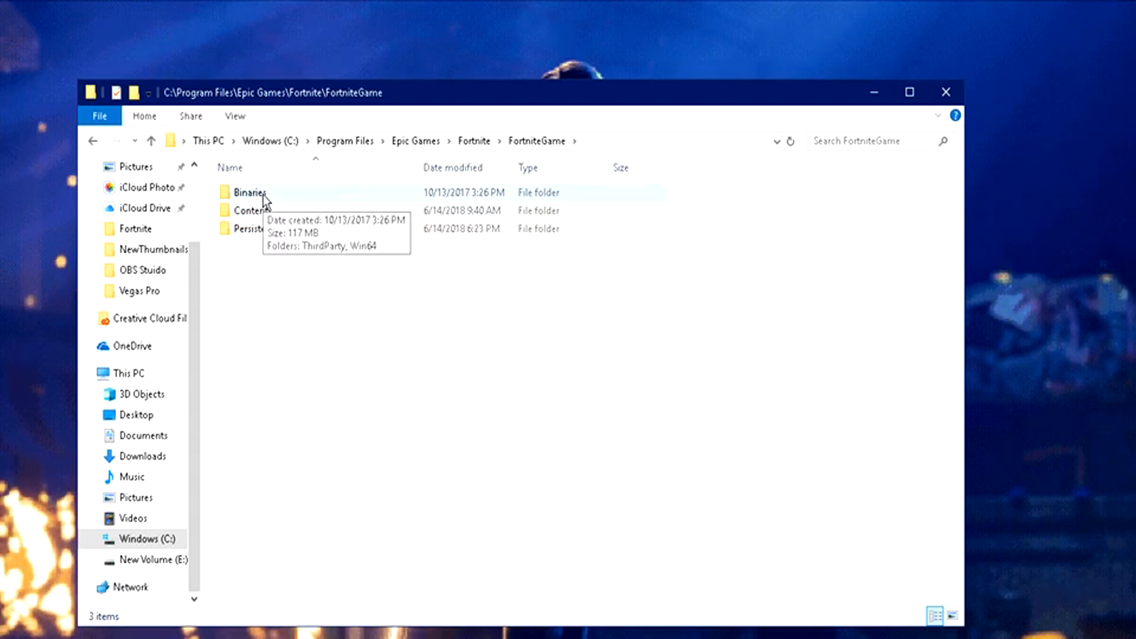
Step: Continue into Binaries > Win64 > BattlEye to reach the BattlEye batch files
double_click(250, 191)
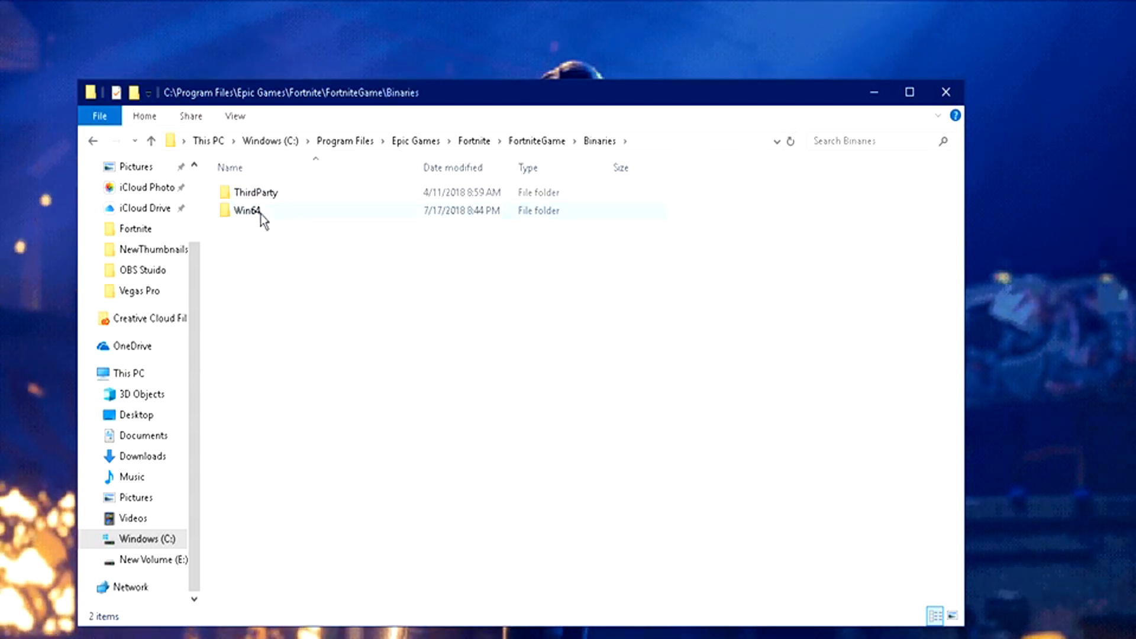
click(246, 211)
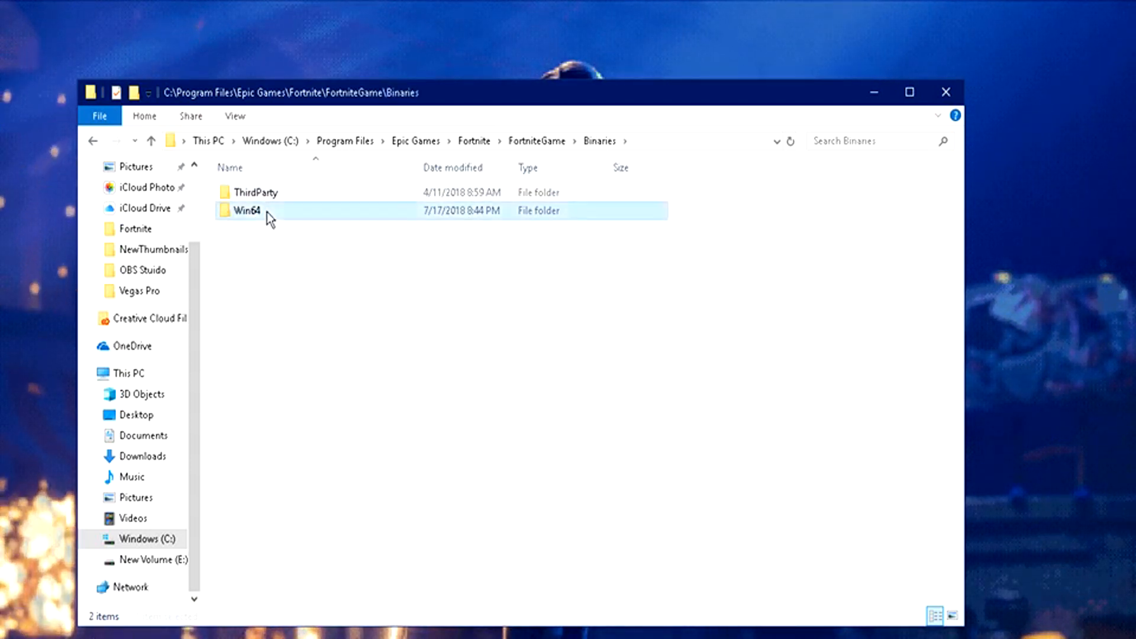
double_click(246, 210)
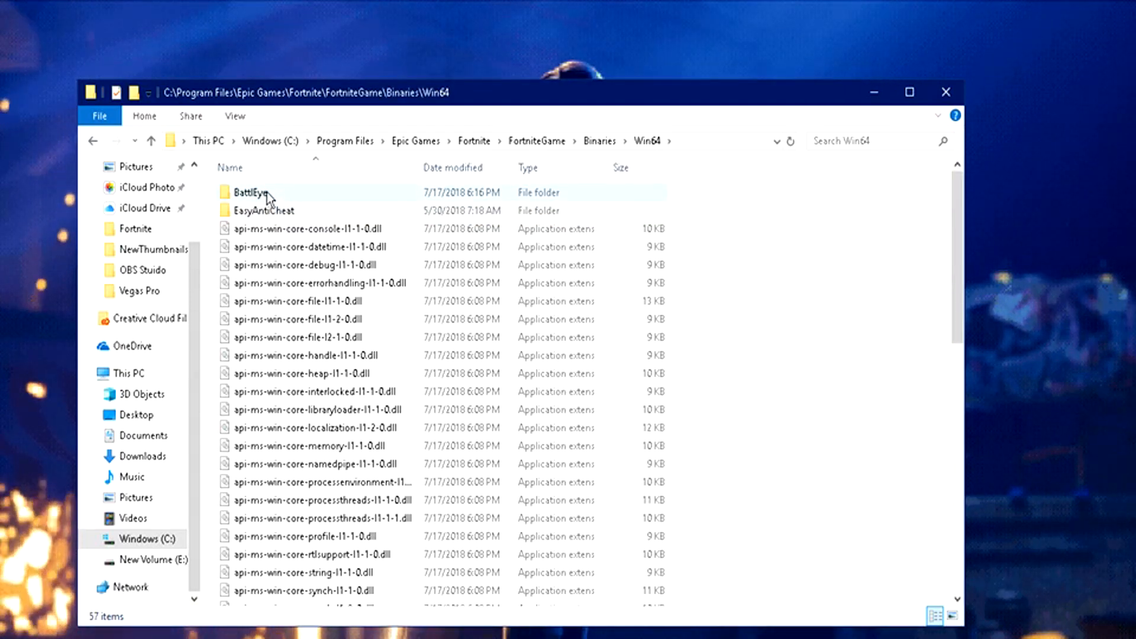
double_click(250, 191)
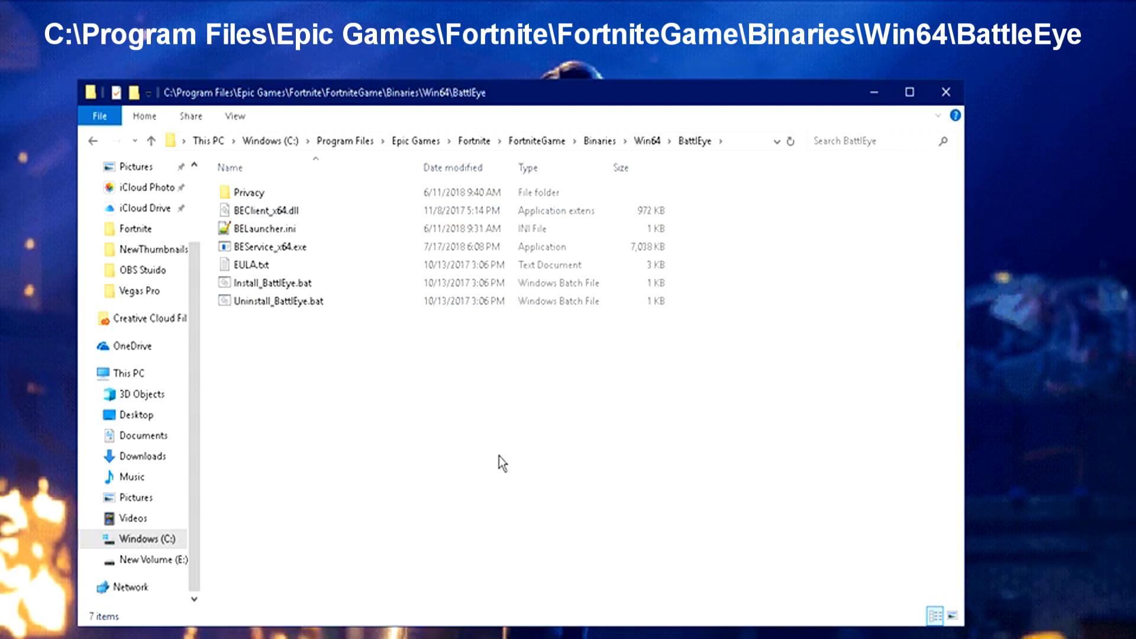
Step: Run Uninstall_BattlEye.bat from the BattlEye folder
click(277, 300)
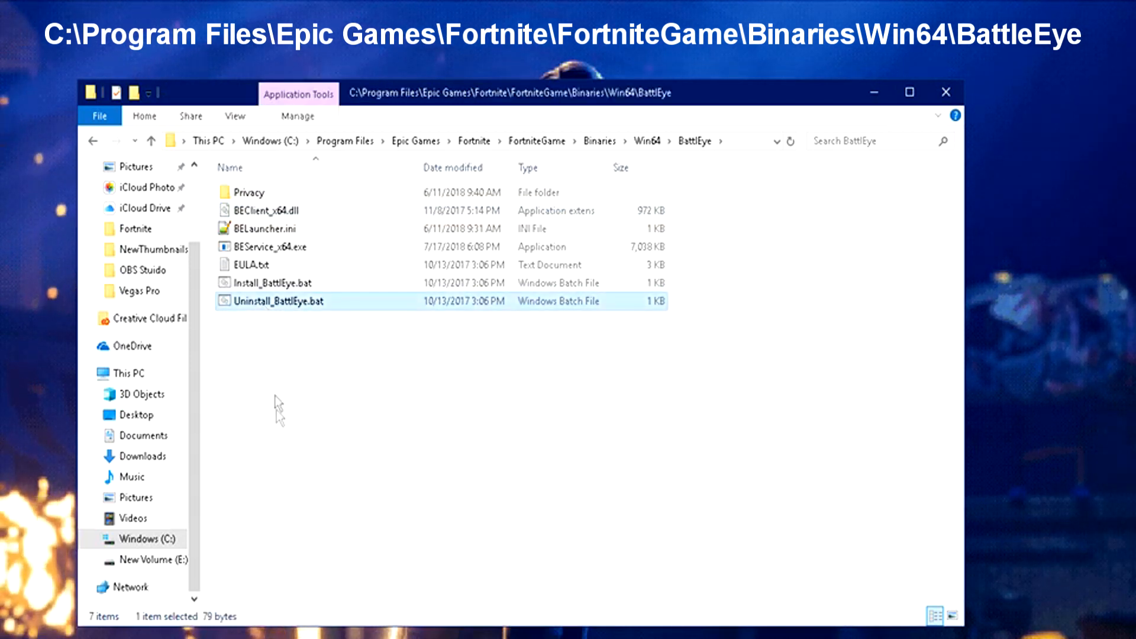
mouse_move(260, 311)
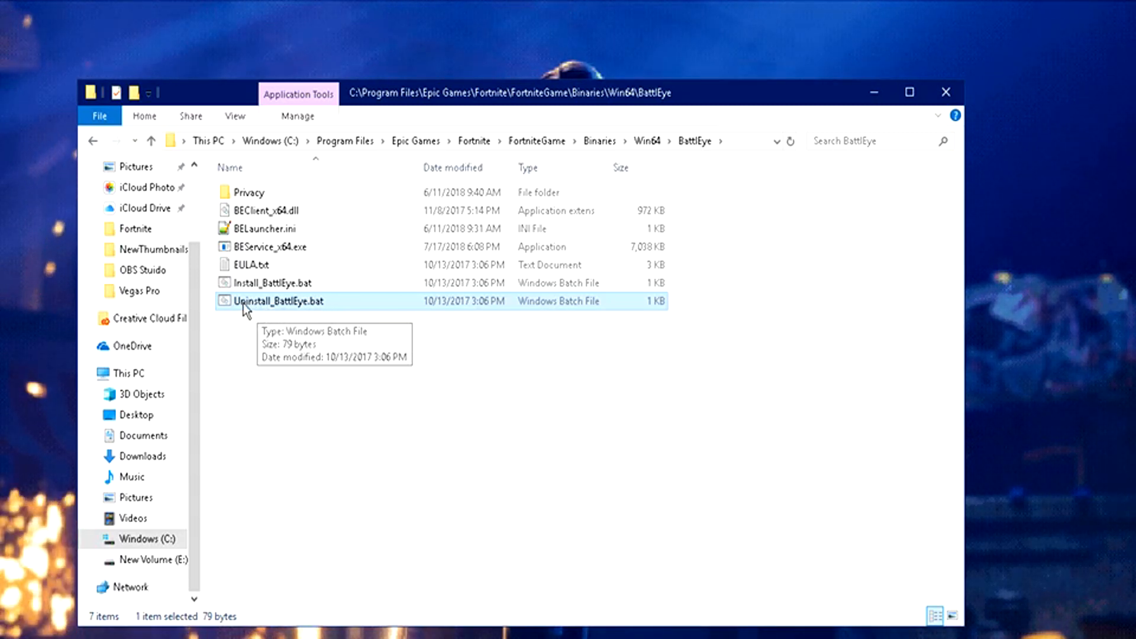
double_click(293, 300)
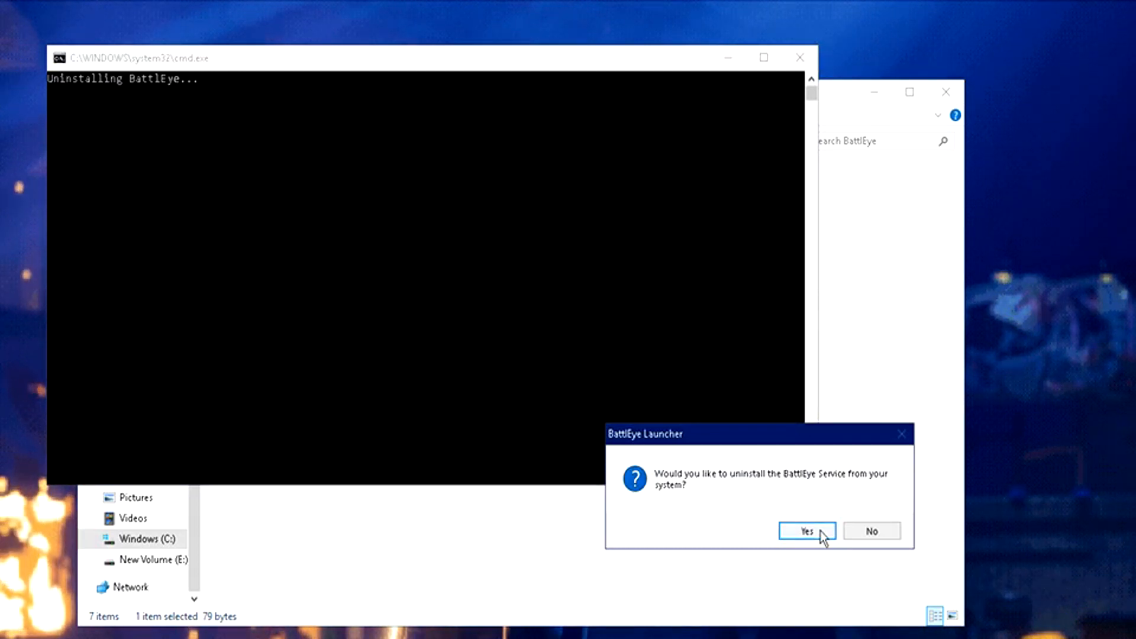
mouse_move(872, 530)
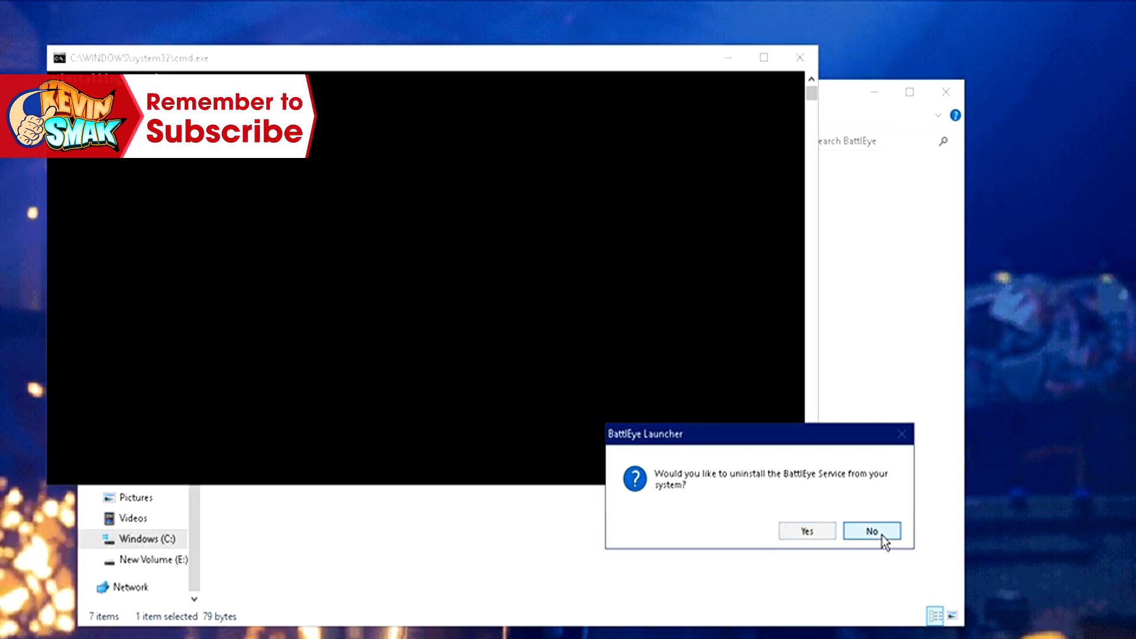
Step: Answer the BattlEye Service uninstall prompt so the console window closes
click(872, 530)
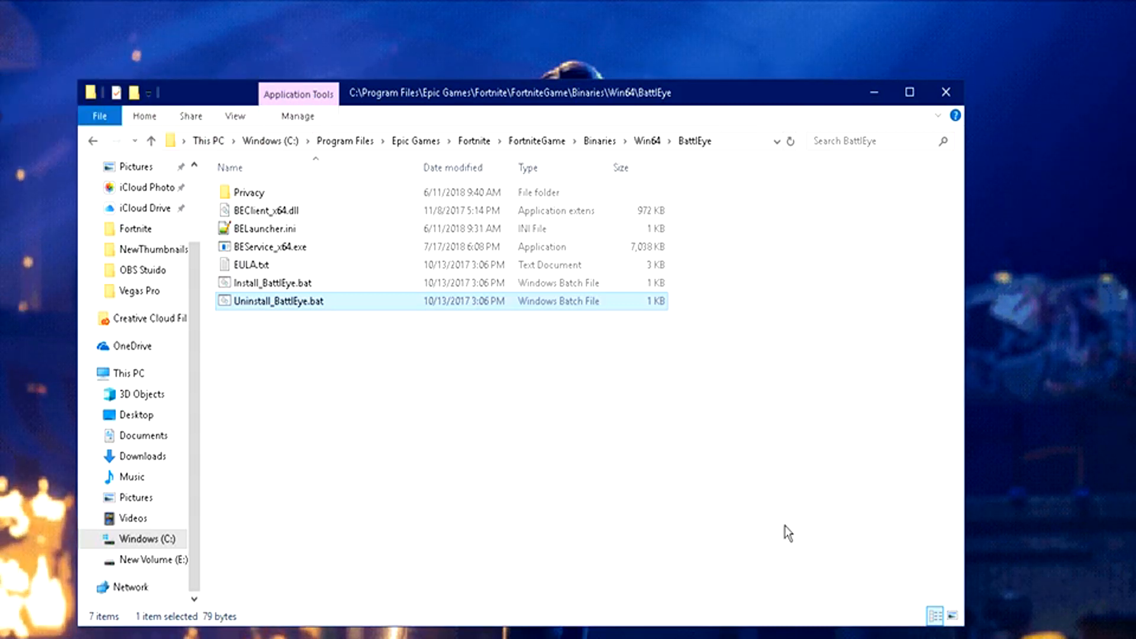
mouse_move(290, 323)
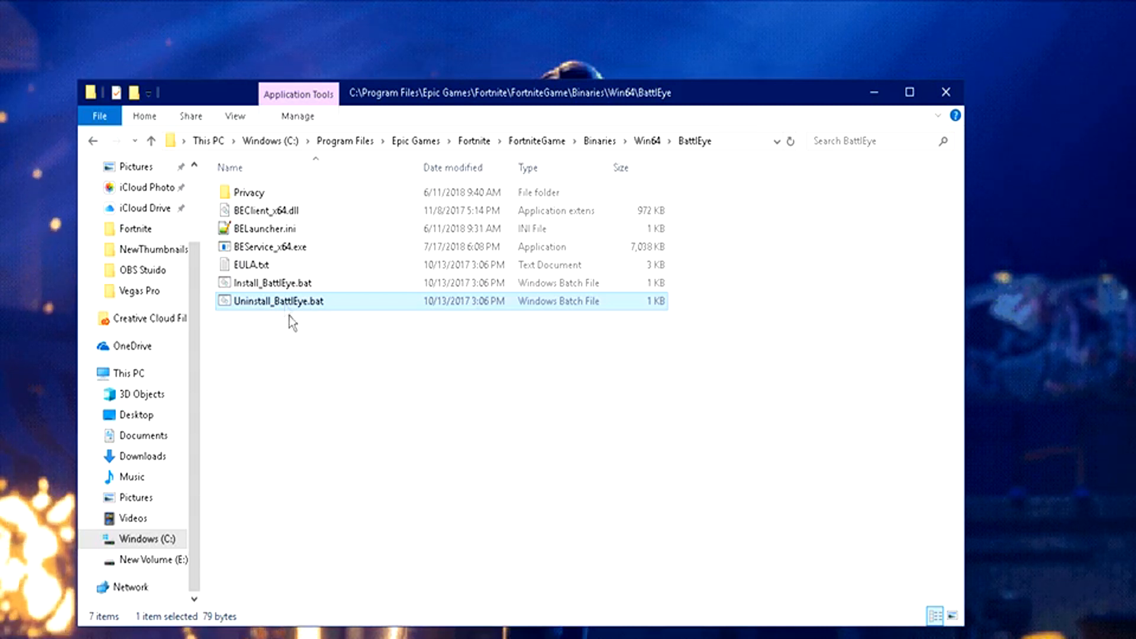
click(282, 282)
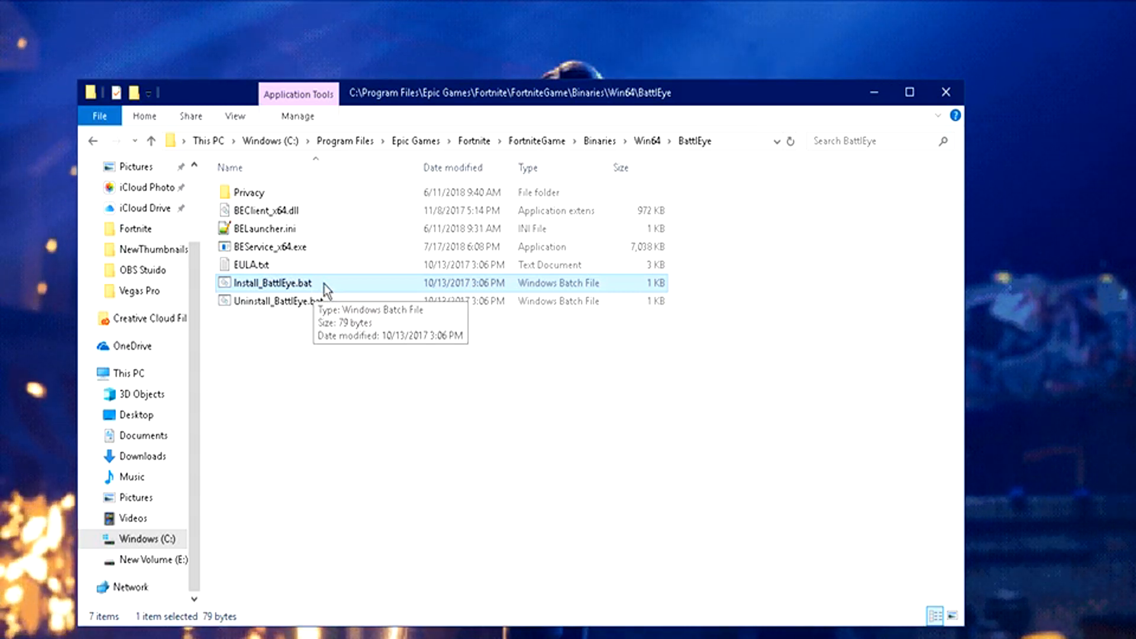
mouse_move(521, 462)
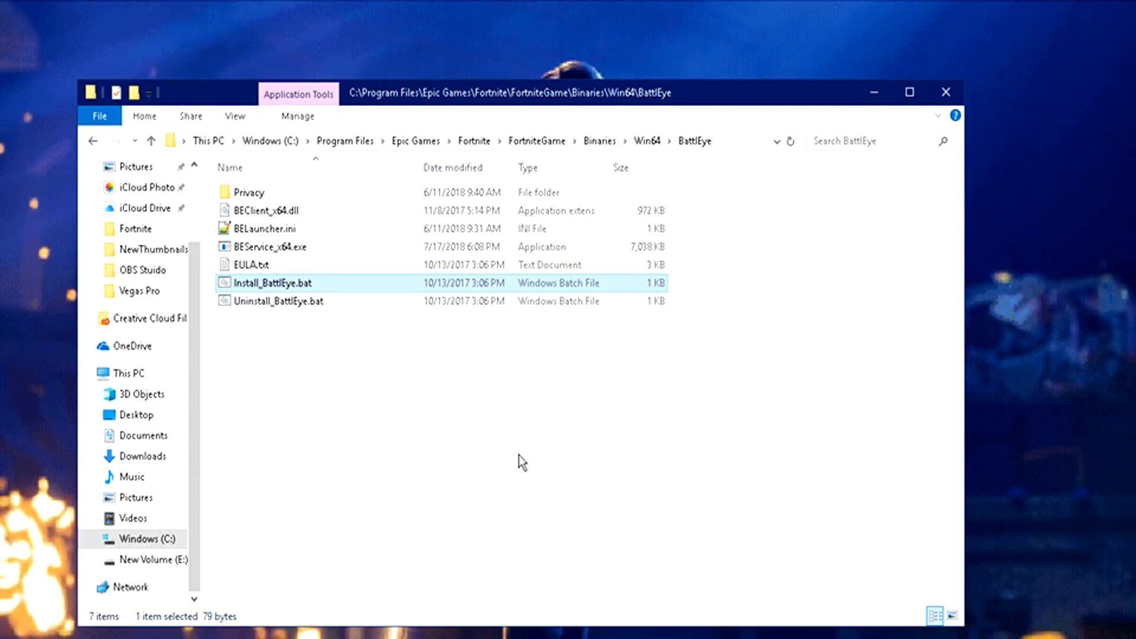
mouse_move(492, 456)
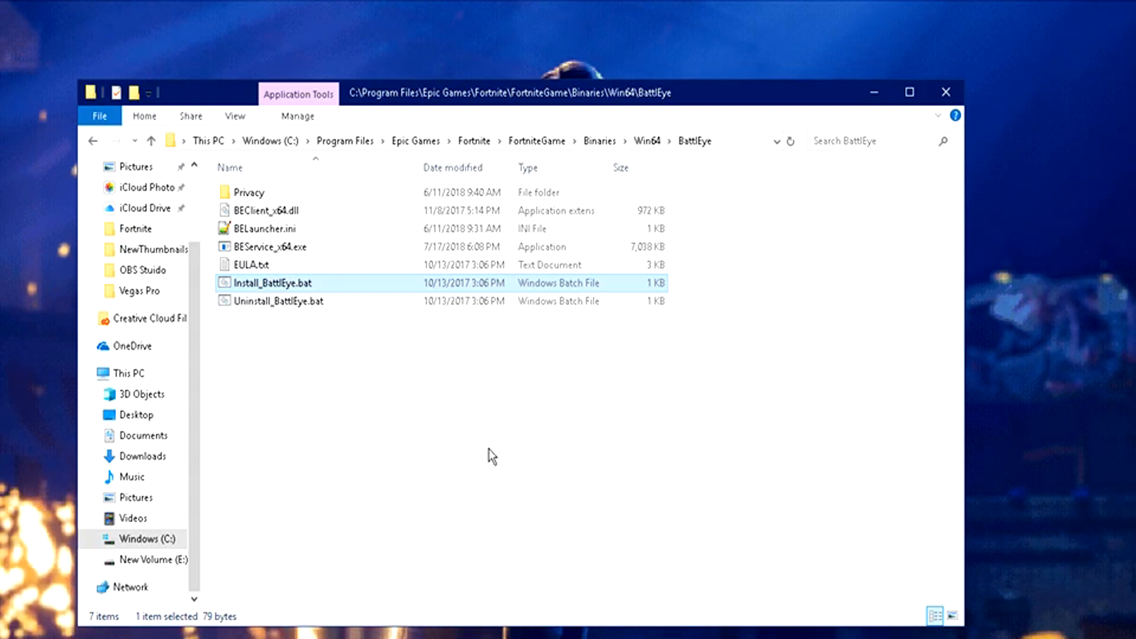
mouse_move(482, 453)
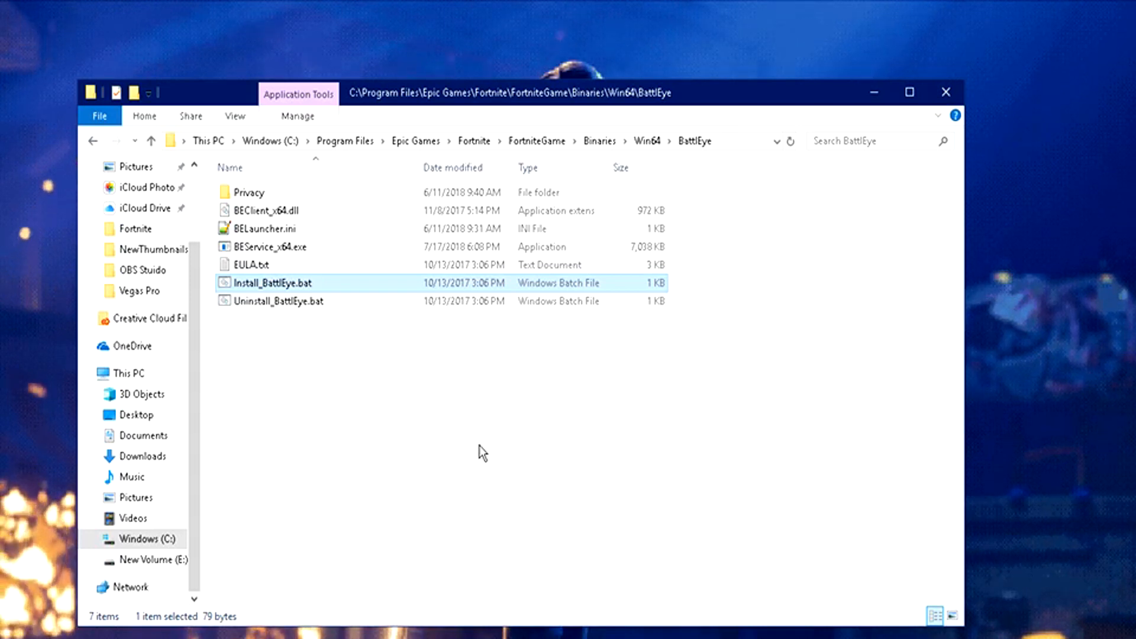
mouse_move(465, 449)
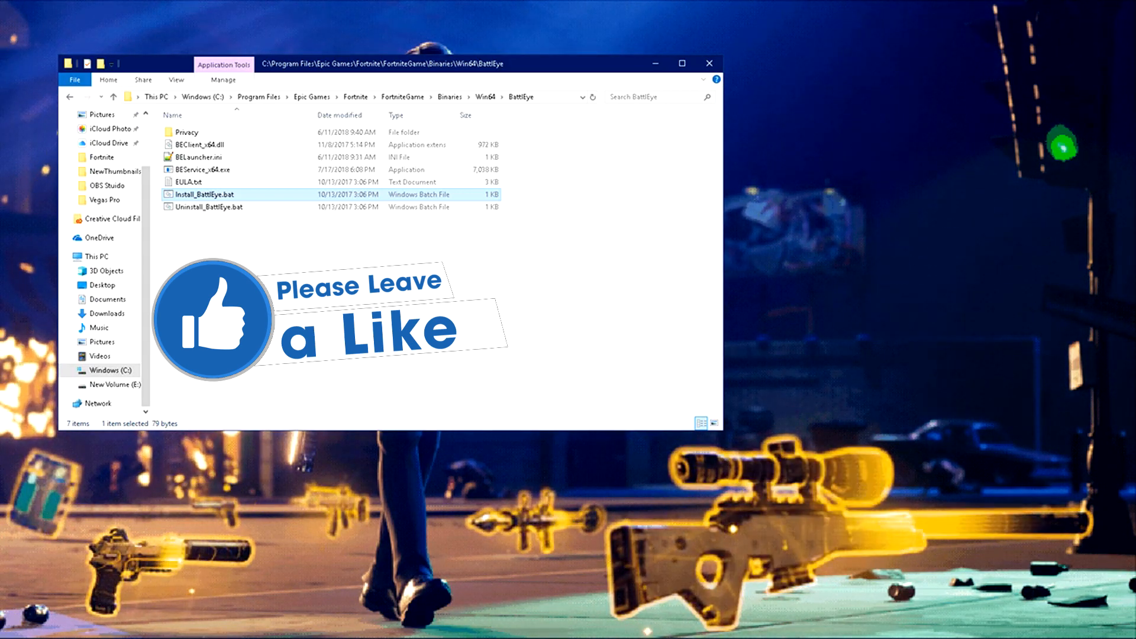
click(708, 63)
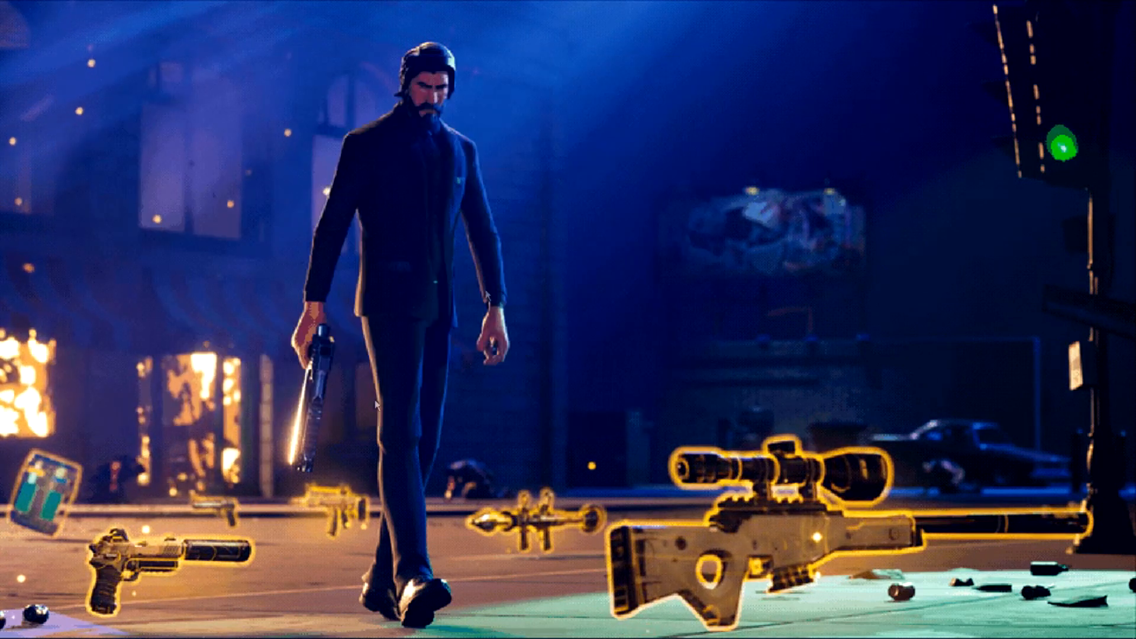